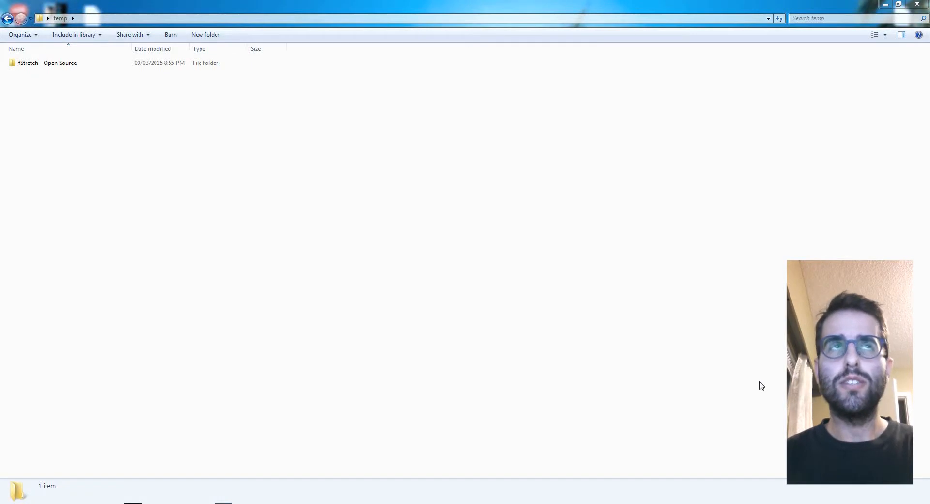
pyautogui.moveTo(638, 345)
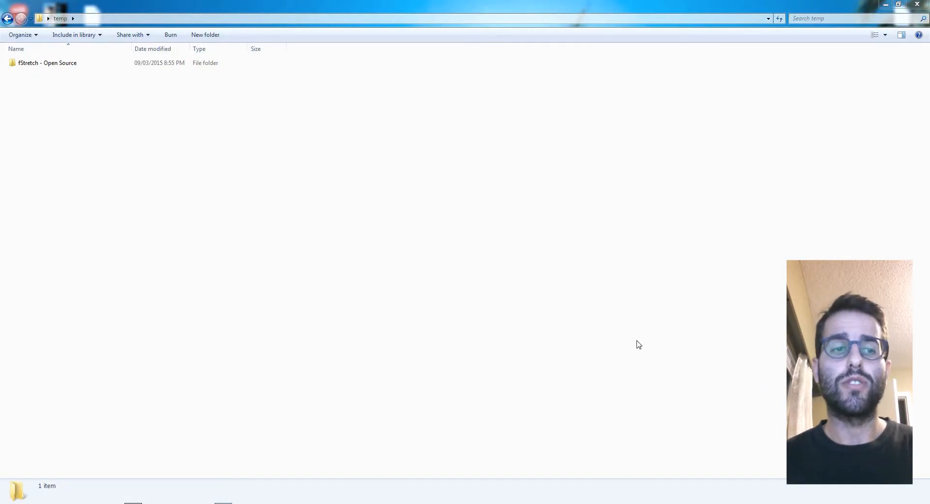
pyautogui.moveTo(474, 319)
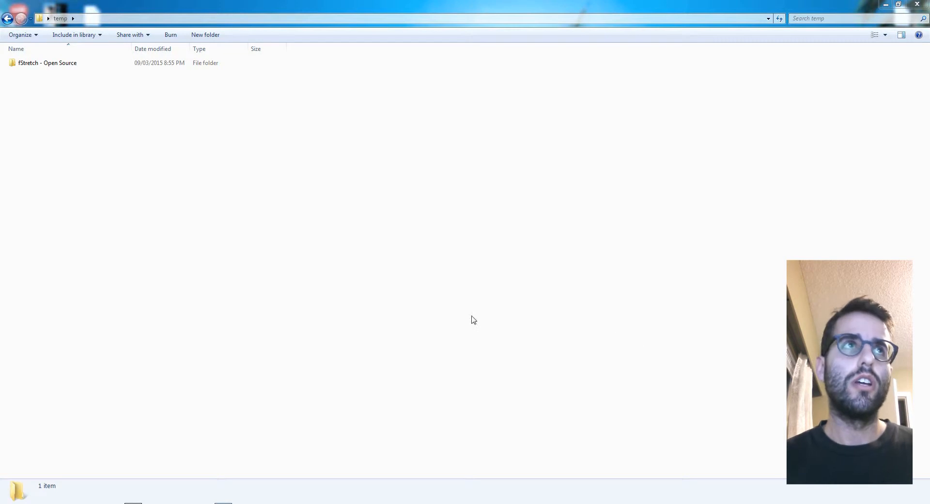
# Open the 'fStretch - Open Source' folder in Windows Explorer
pyautogui.click(47, 63)
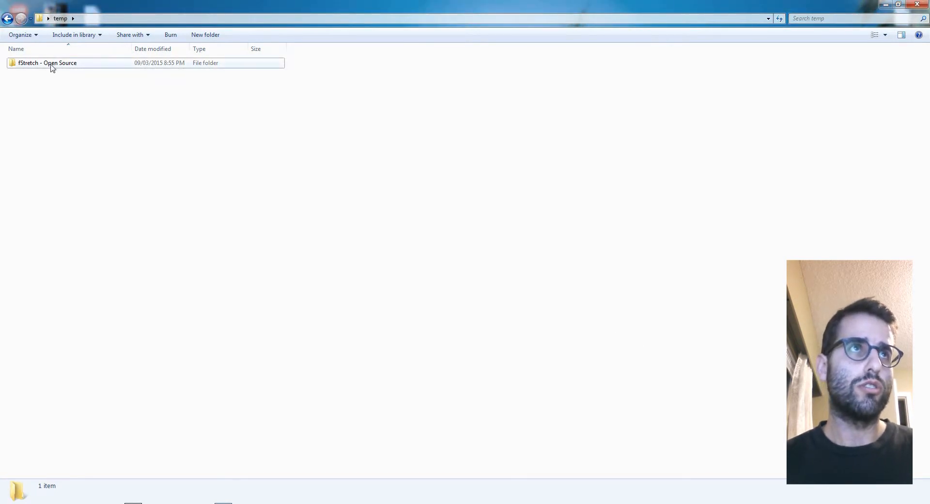
pyautogui.doubleClick(47, 62)
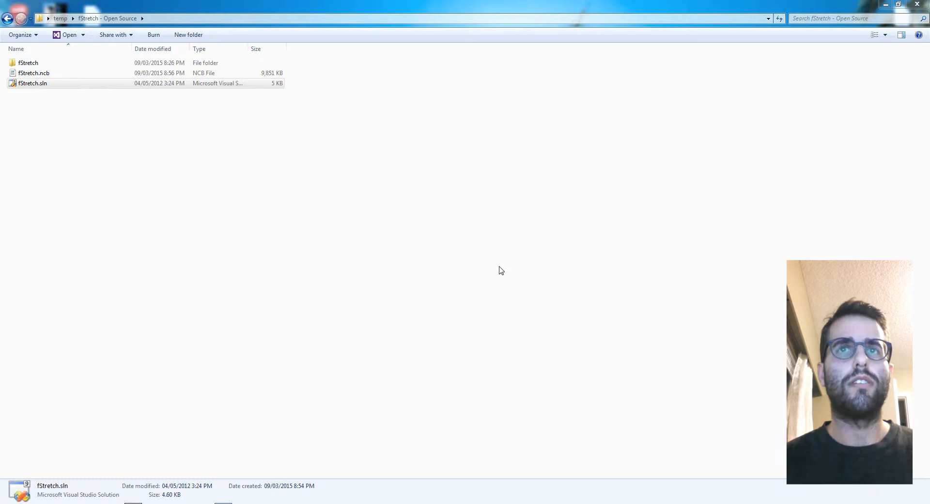
# Load fStretch.sln without saving the old devenv solution, and select the fStretch project
pyautogui.click(33, 83)
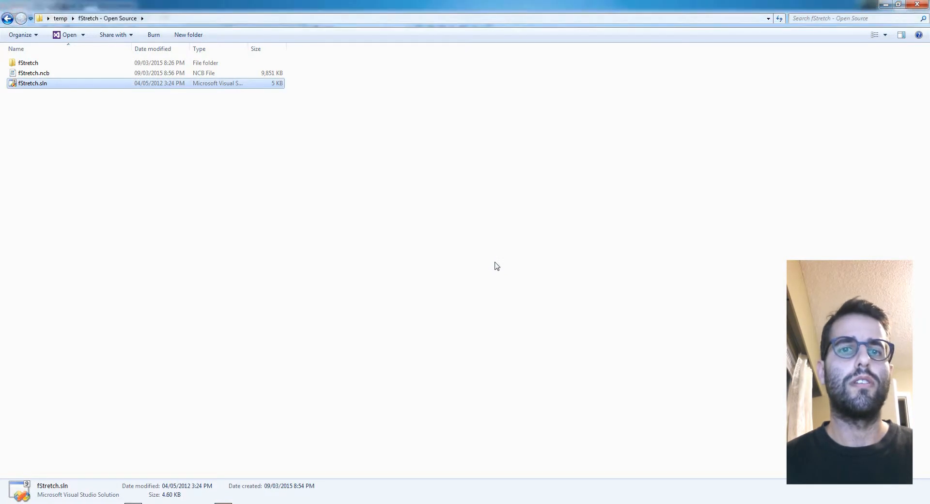
pyautogui.moveTo(220, 396)
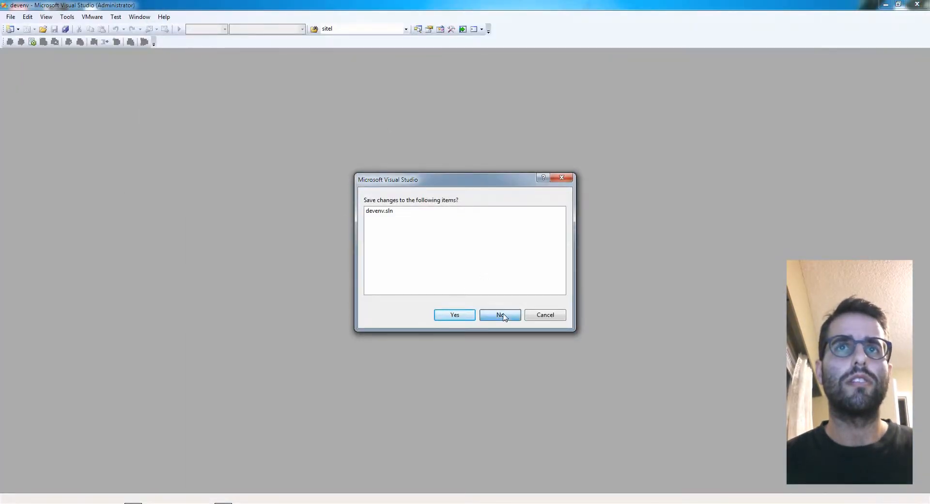
pyautogui.click(500, 315)
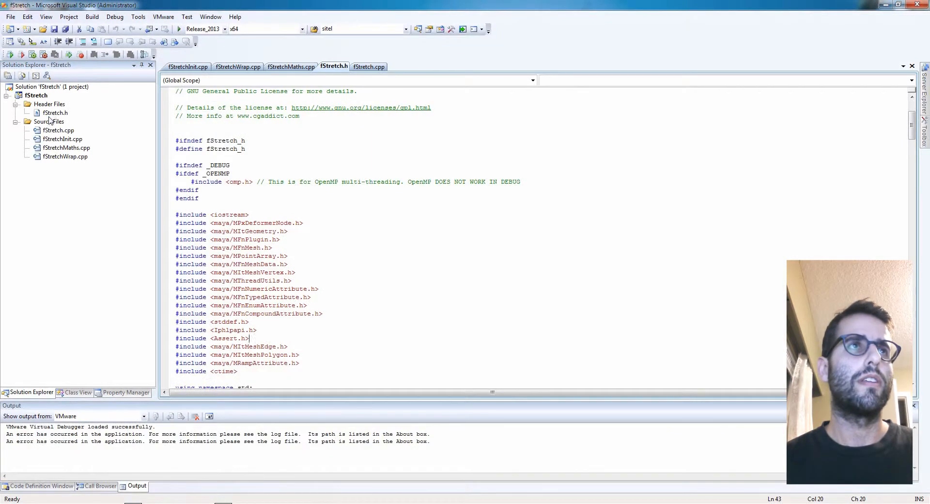
pyautogui.click(36, 95)
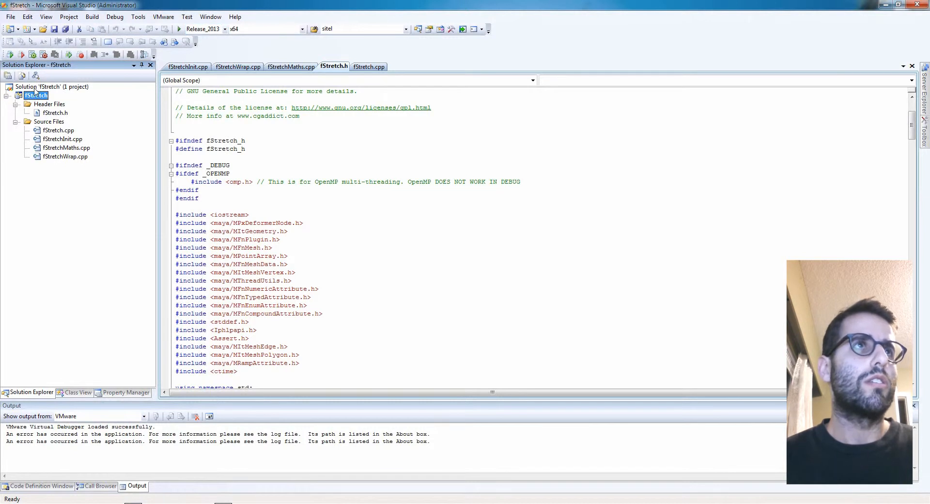
# Bring up the fStretch project's property pages and its Configuration Manager
pyautogui.rightClick(36, 94)
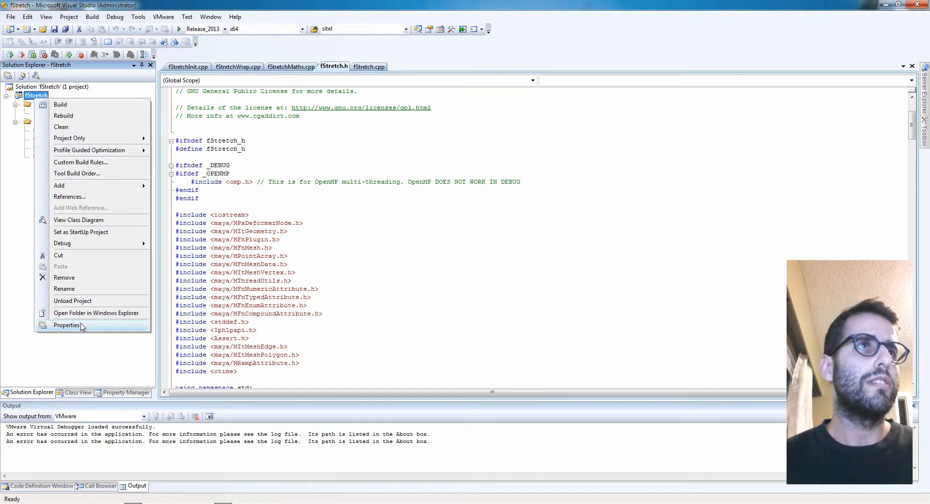
pyautogui.click(67, 325)
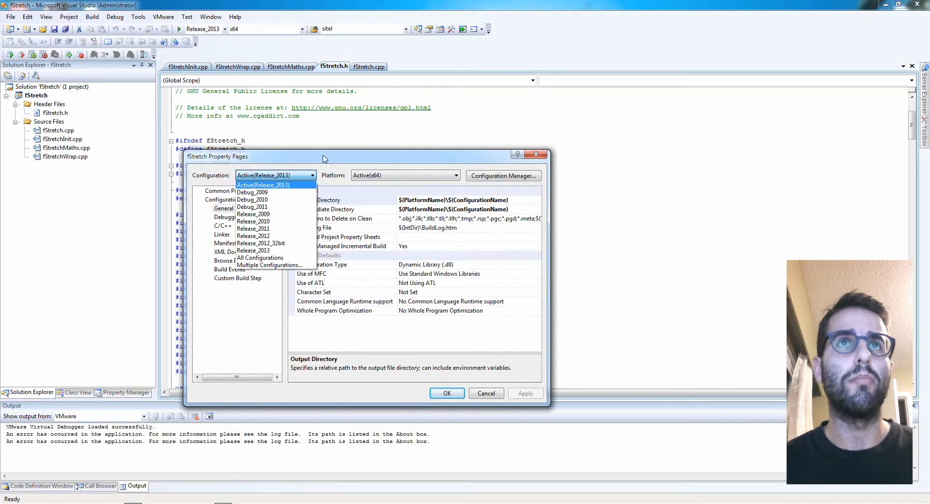
pyautogui.click(263, 184)
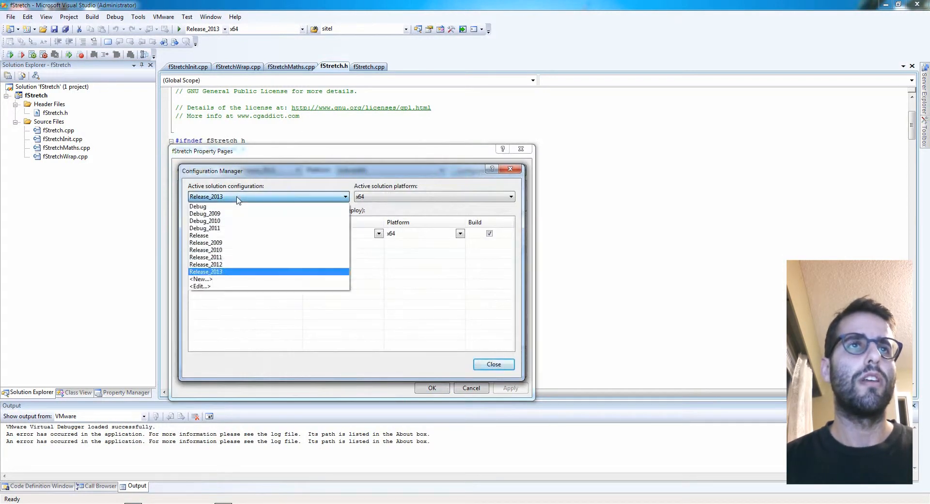
pyautogui.moveTo(205, 221)
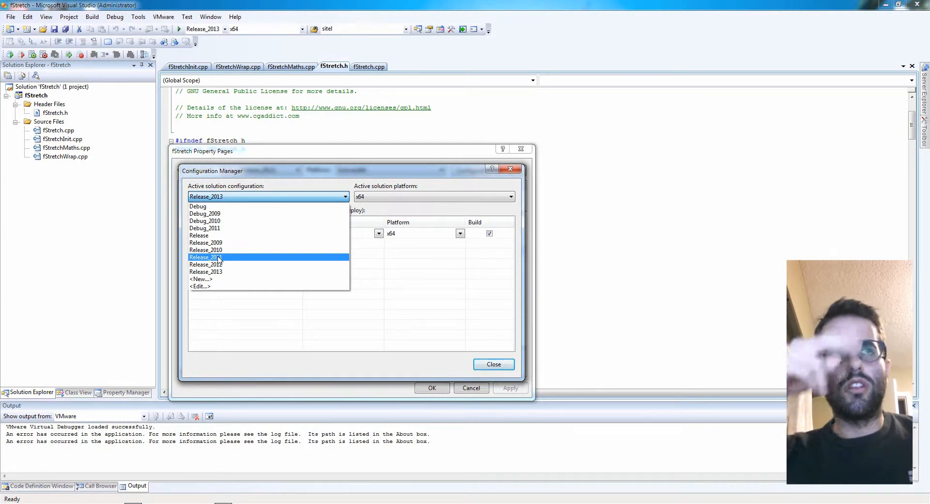
pyautogui.moveTo(231, 225)
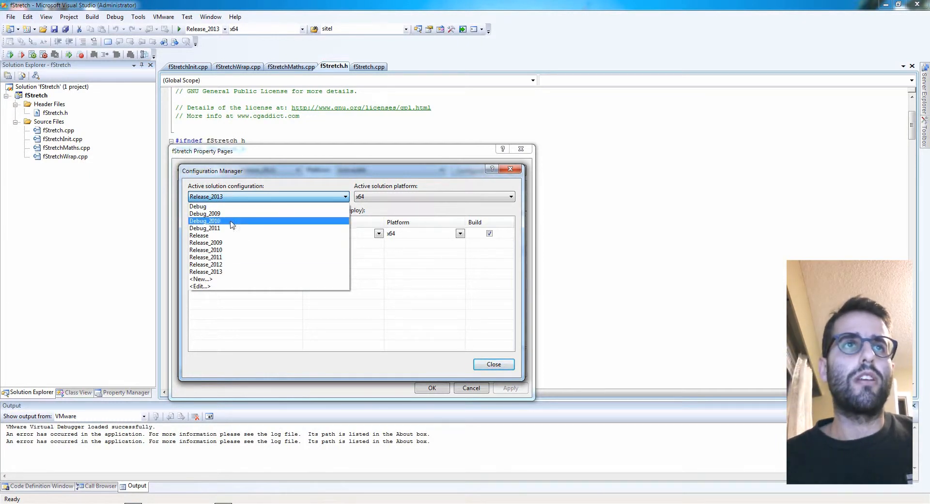
pyautogui.moveTo(220, 235)
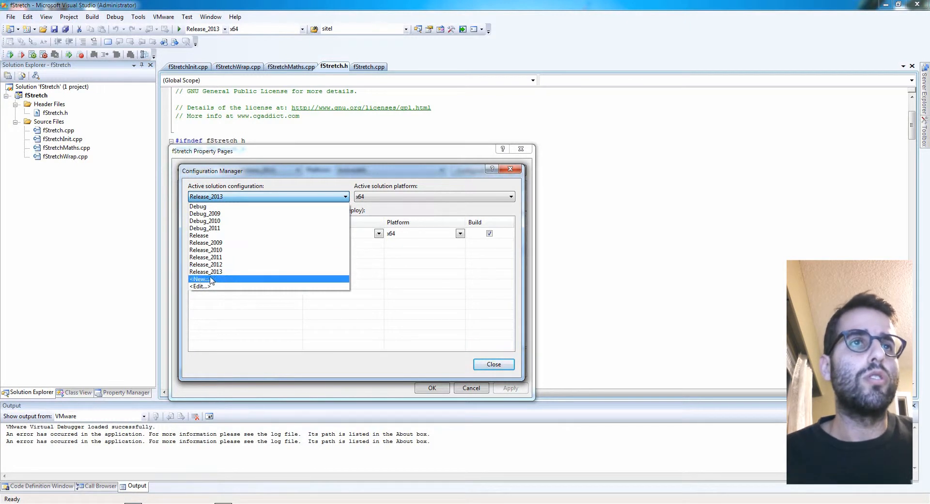
pyautogui.moveTo(205, 272)
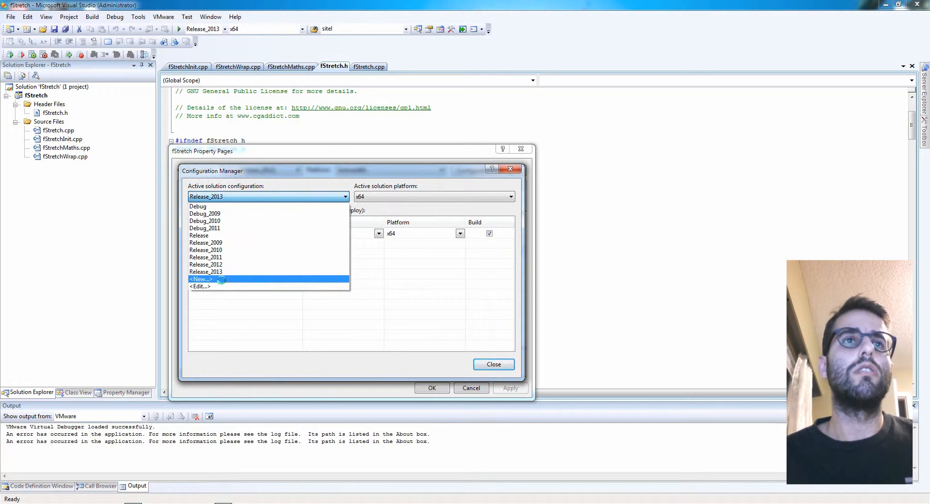
# Create solution configuration release_2014_videotest copied from Release_2013, keeping x64 as platform
pyautogui.click(201, 279)
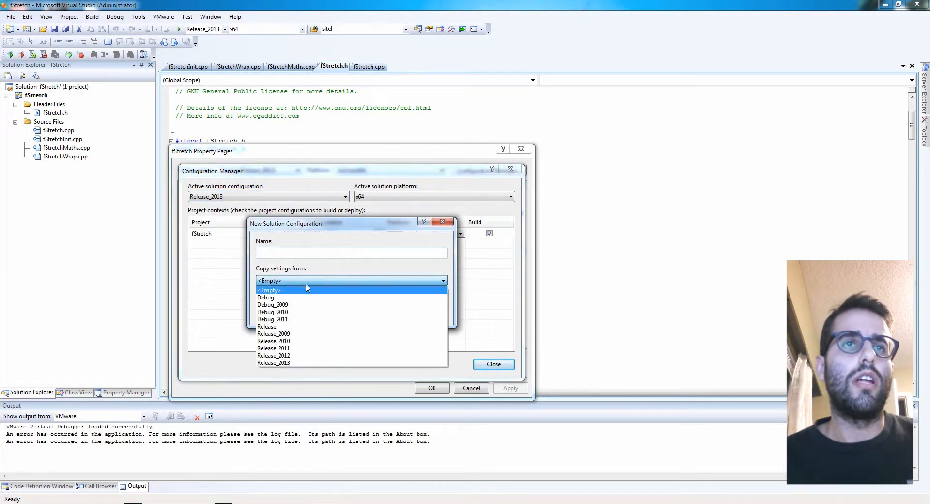
pyautogui.click(274, 363)
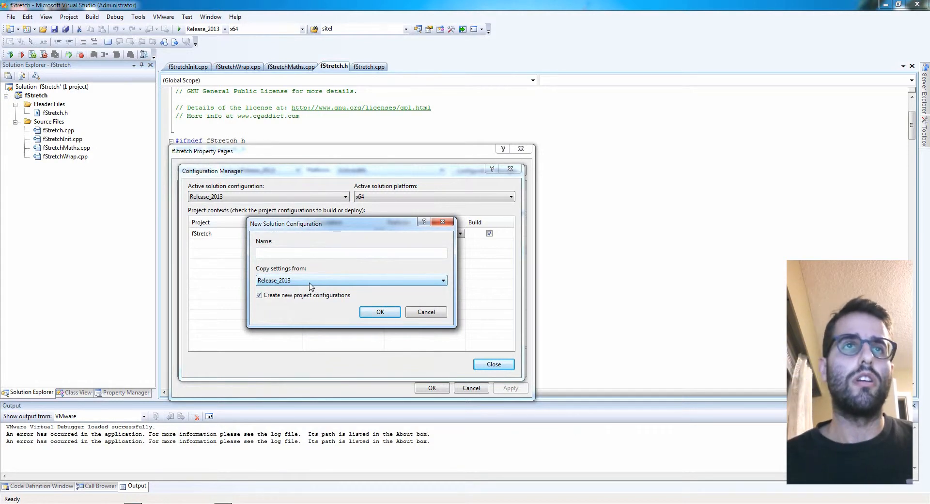
pyautogui.click(351, 252)
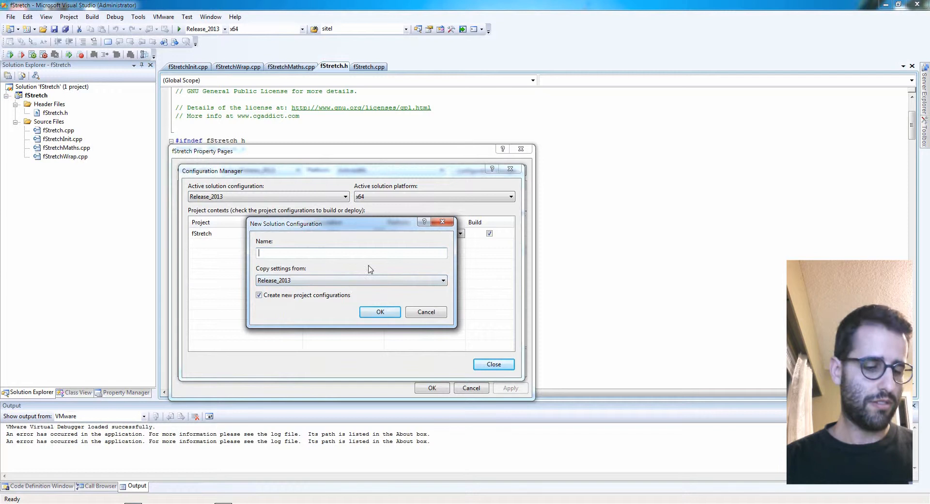
pyautogui.write('release_2014_videotest')
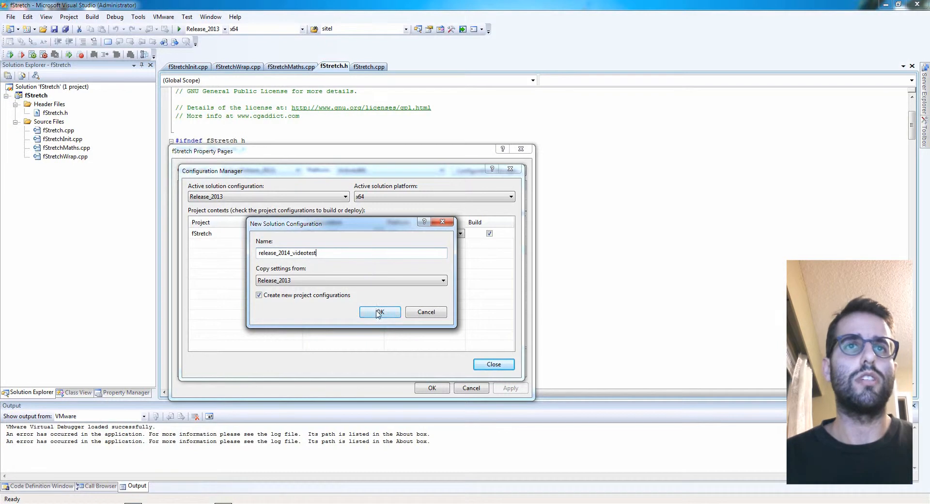
pyautogui.click(380, 312)
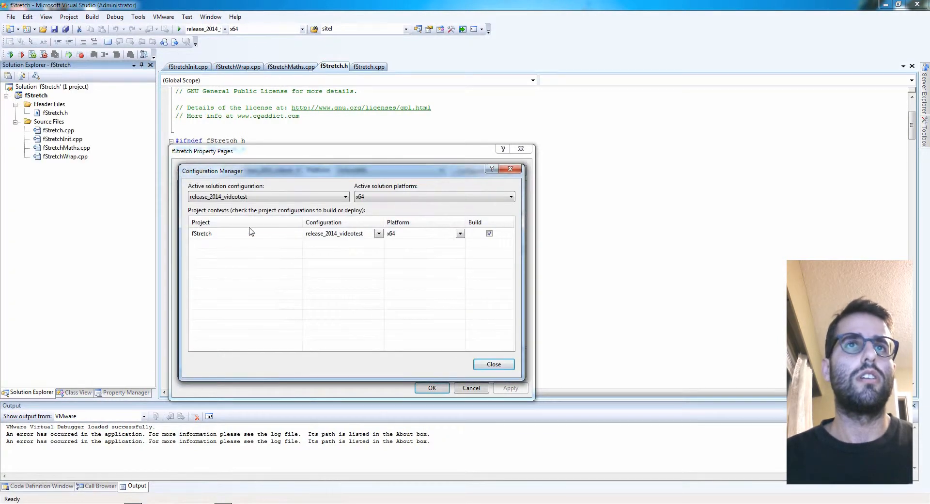
pyautogui.click(509, 197)
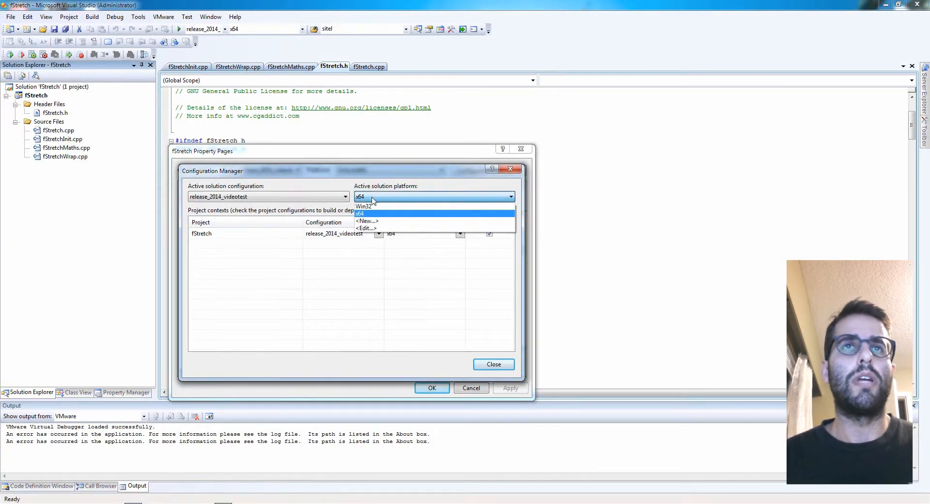
pyautogui.click(359, 213)
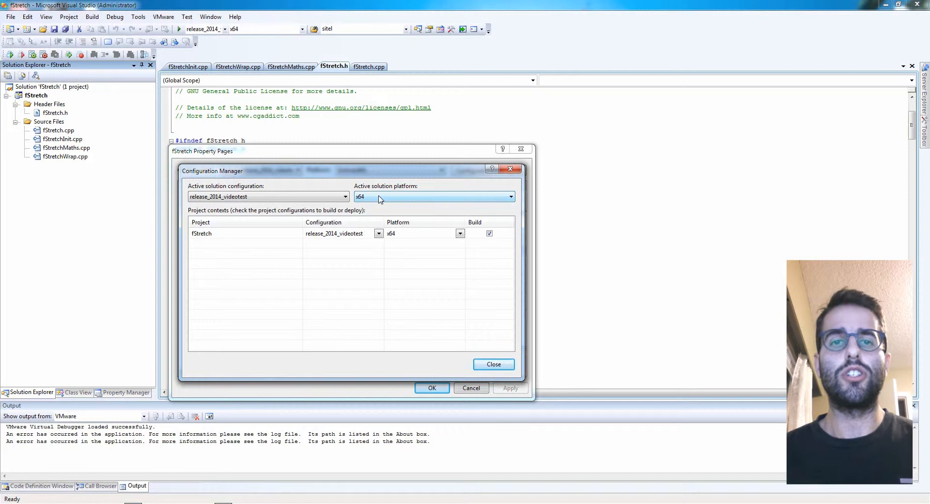
pyautogui.moveTo(369, 202)
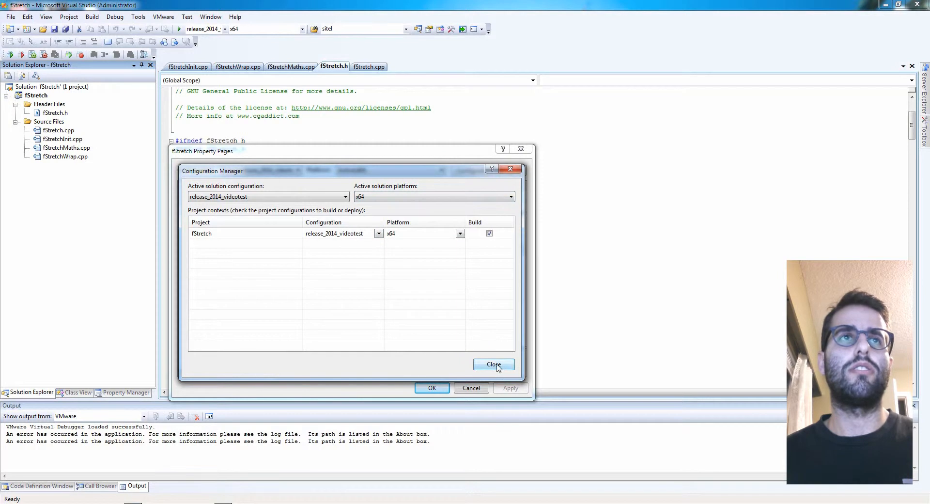
# Change the C/C++ Additional Include Directories from Maya2013 to the Maya2014 include folder
pyautogui.click(493, 364)
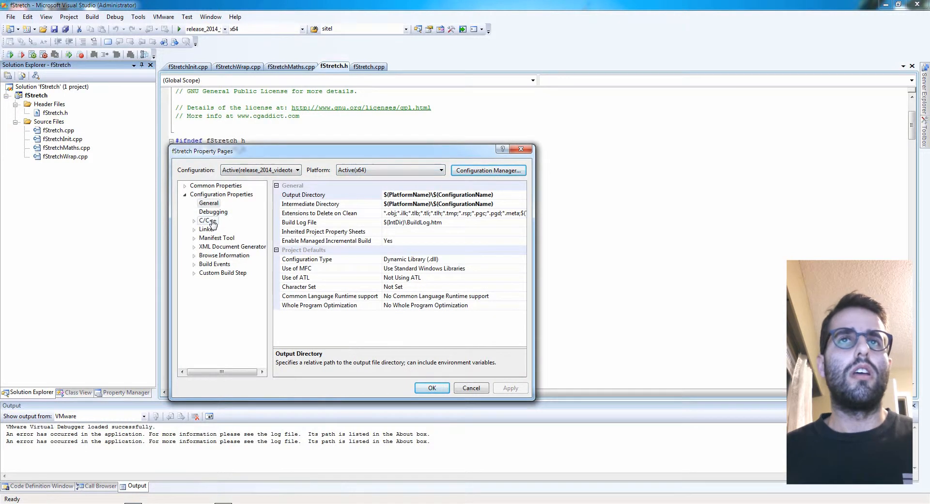
pyautogui.click(207, 220)
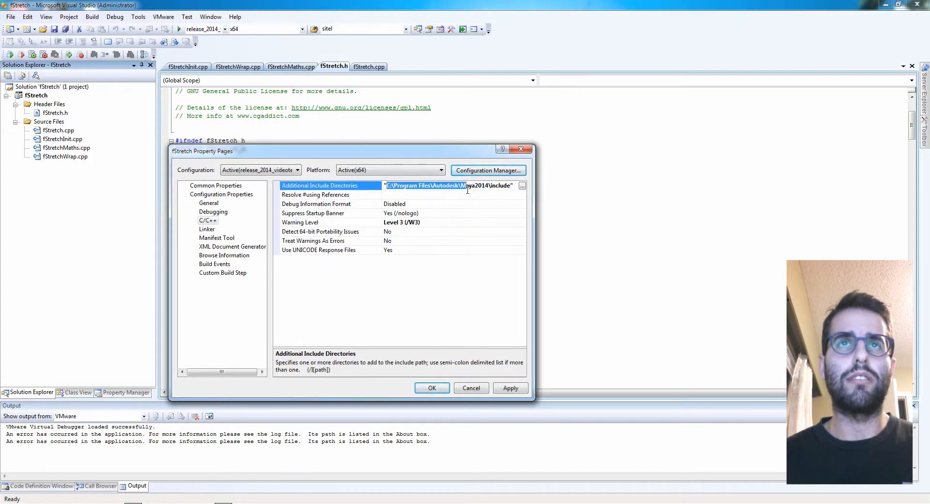
pyautogui.click(315, 195)
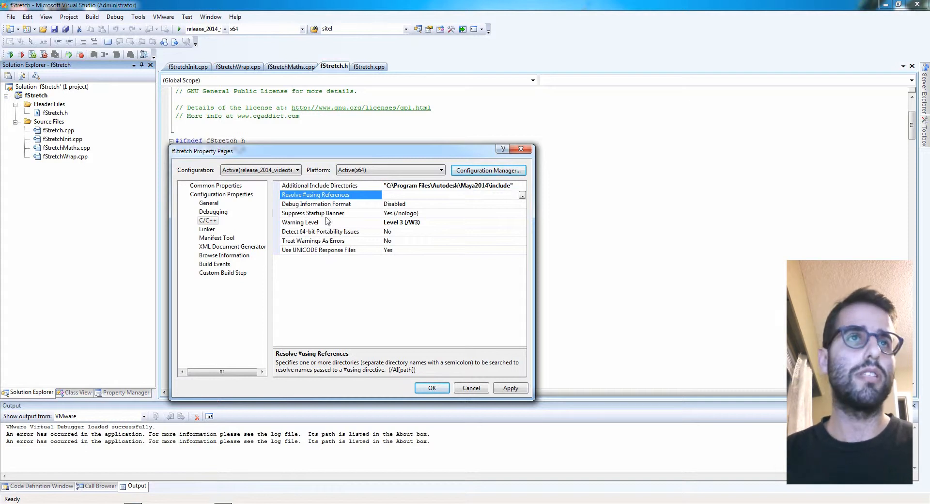
pyautogui.click(208, 229)
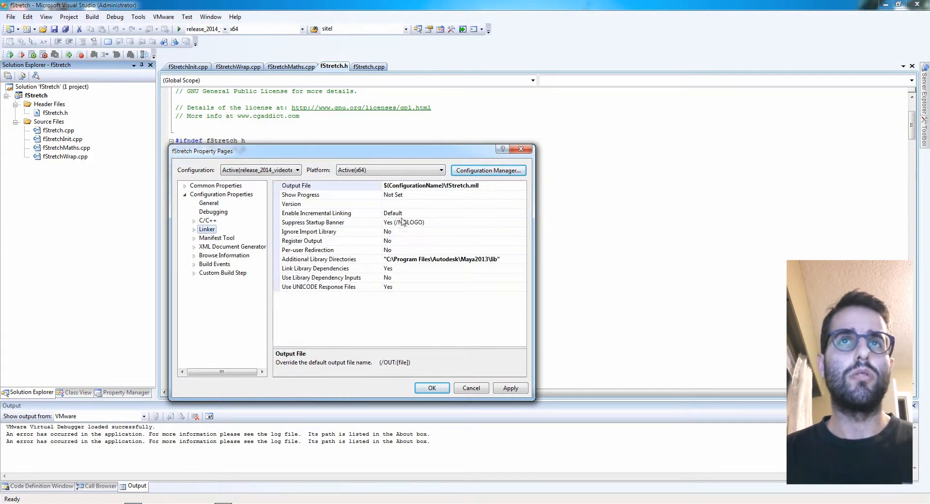
# Point Additional Library Directories at Maya2014\lib and apply the project settings
pyautogui.click(319, 259)
pyautogui.write('4')
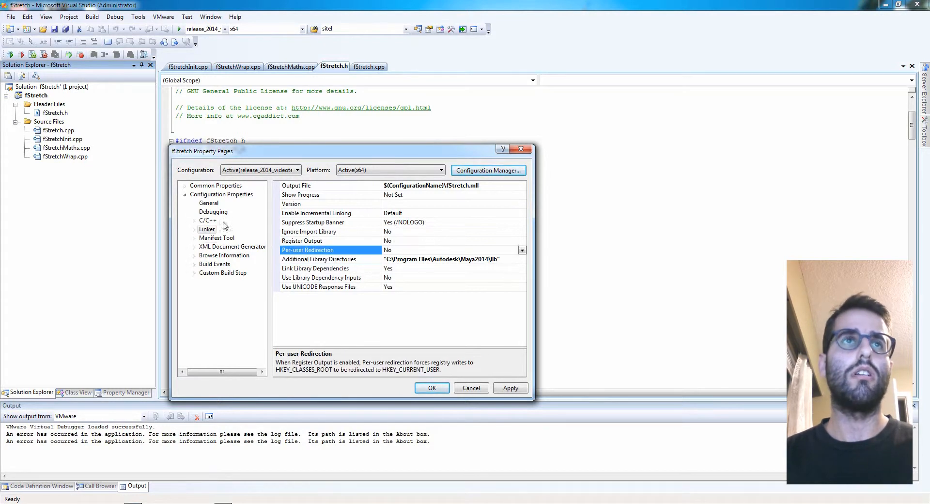
pyautogui.click(208, 203)
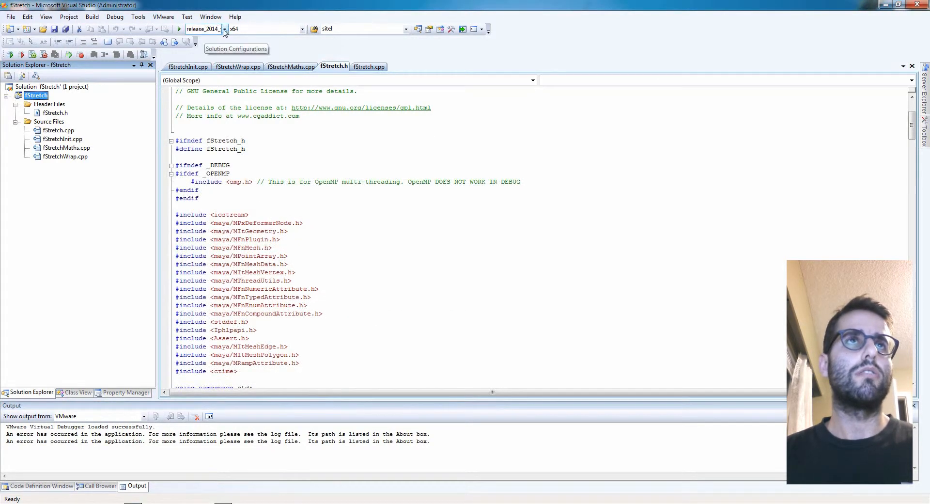
pyautogui.moveTo(241, 34)
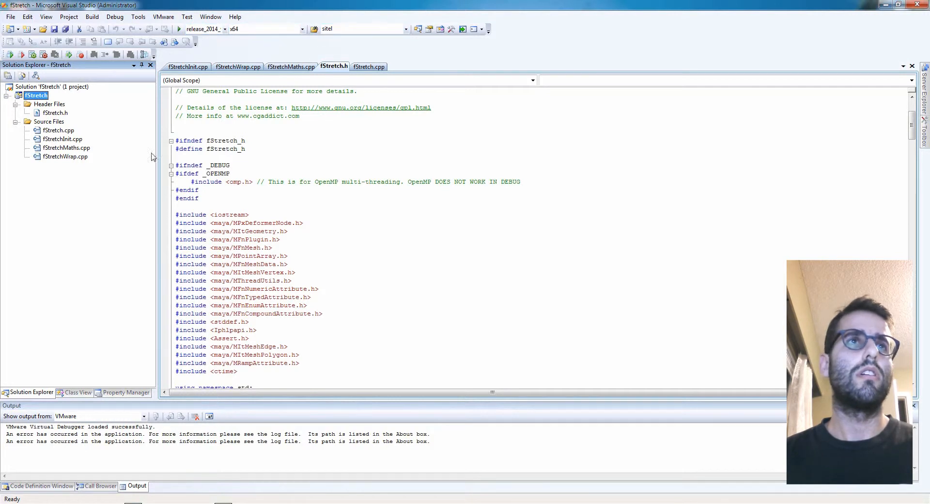
pyautogui.moveTo(100, 76)
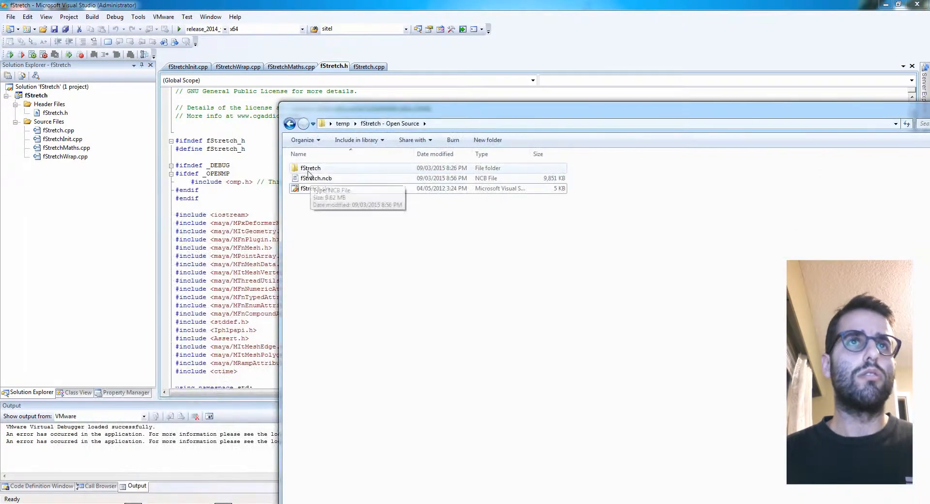
# Build the whole fStretch solution under release_2014_videotest via Build > Build Solution
pyautogui.doubleClick(310, 168)
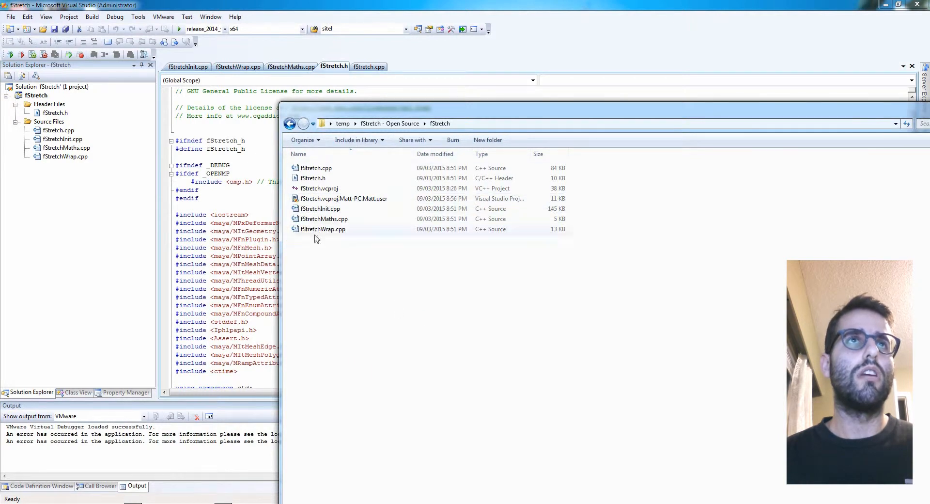
pyautogui.click(91, 16)
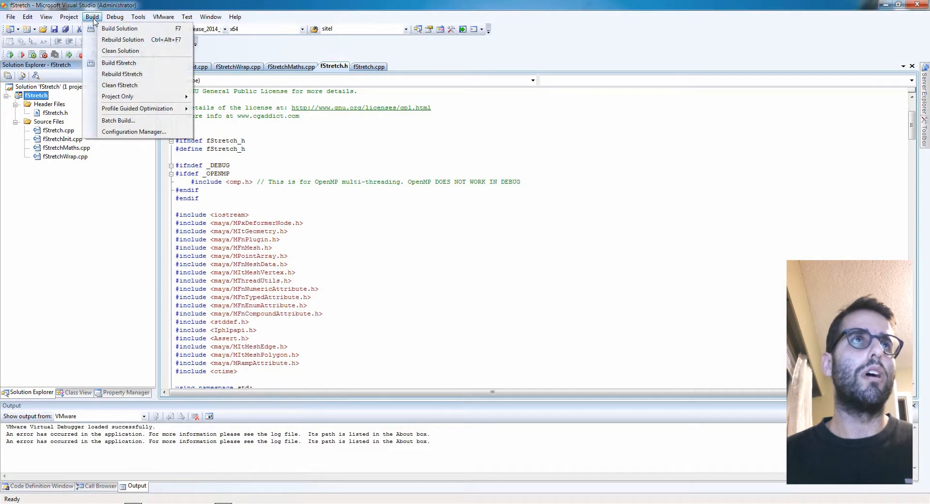
pyautogui.click(120, 28)
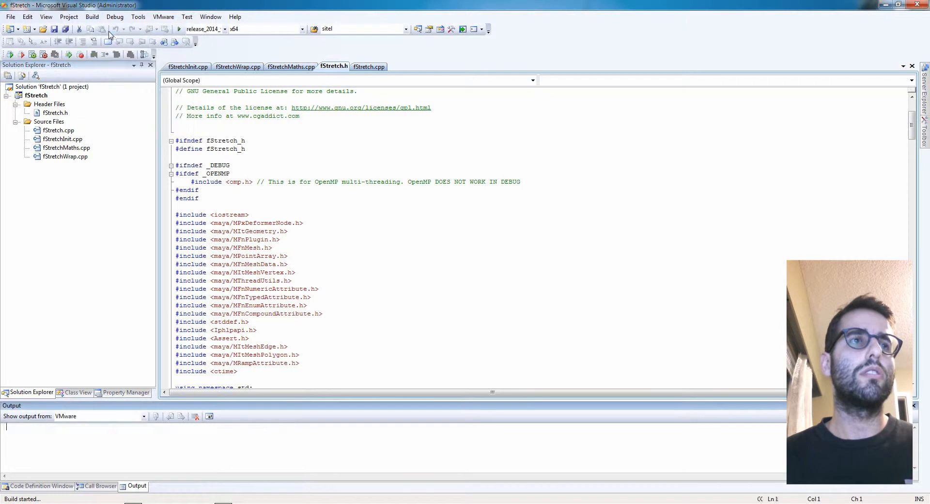